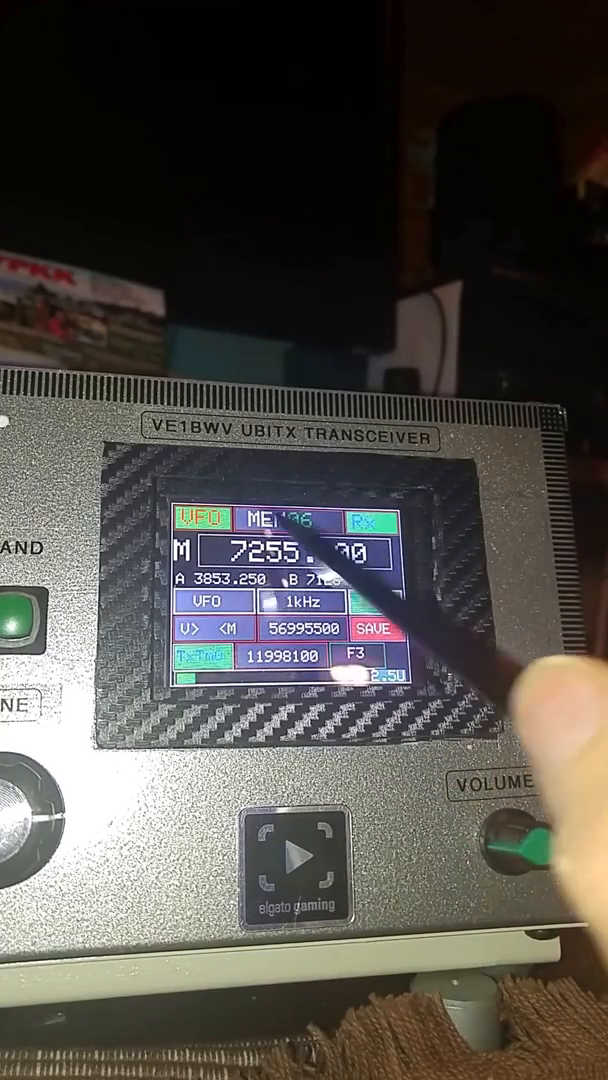
Step: Step forward with MEM to memory channel 08: 14252.000, 20m band, USB
click(340, 540)
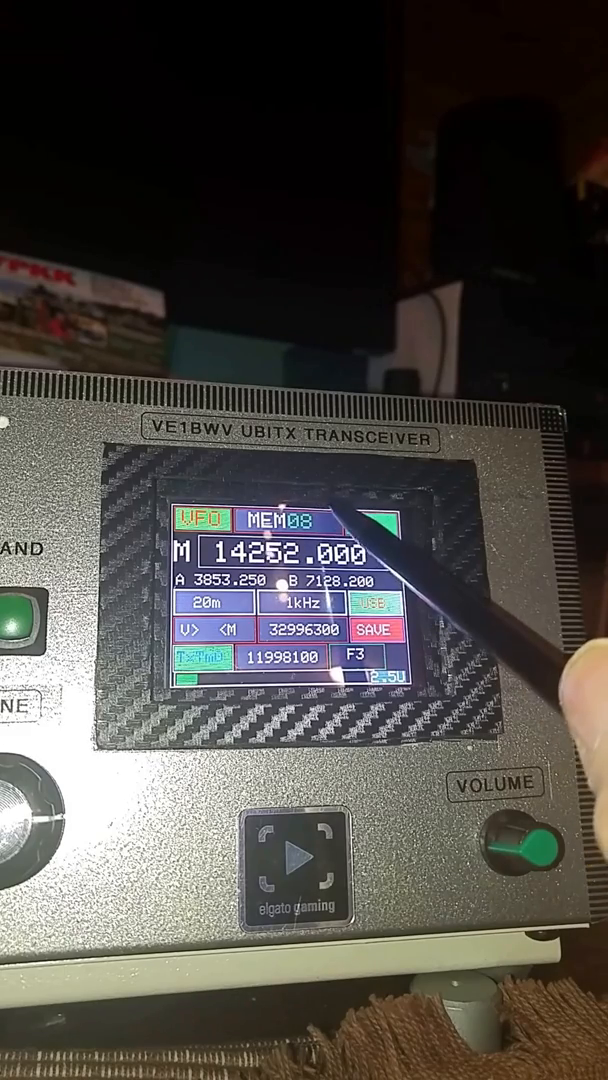